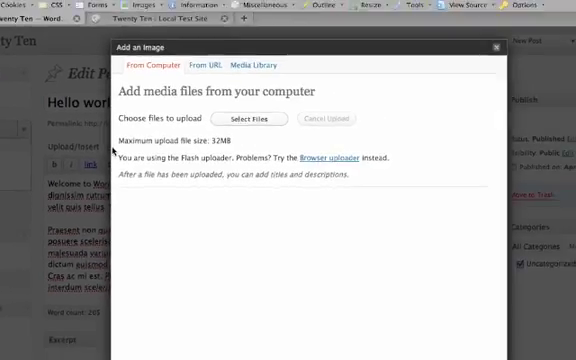
- Upload radishes.jpg from the computer into the media uploader
click(258, 118)
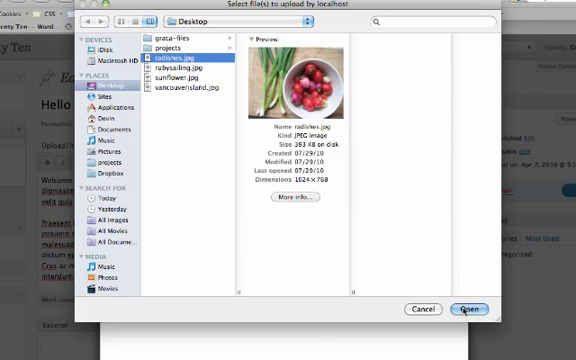
click(468, 308)
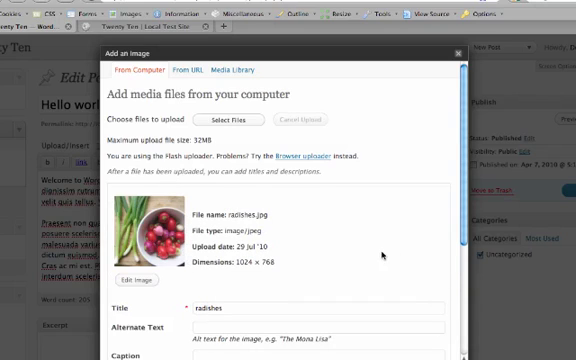
- Set title and alternate text to 'Radishes', right-aligned, and insert the image into the post
scroll(down, 3)
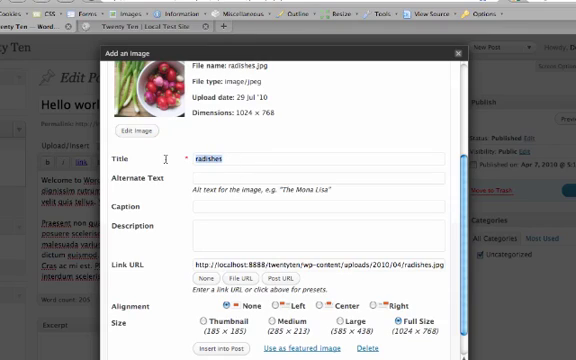
text(Radishe)
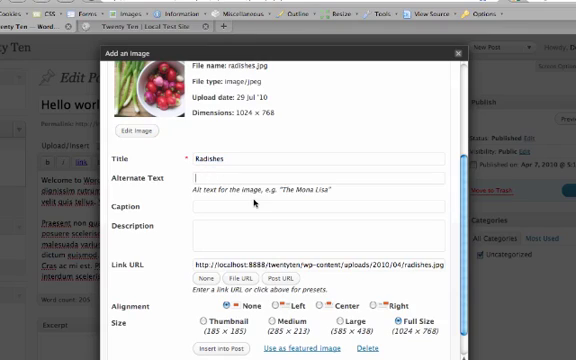
text(Radishes)
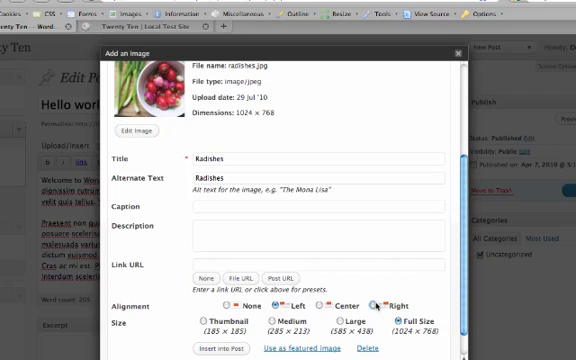
click(228, 302)
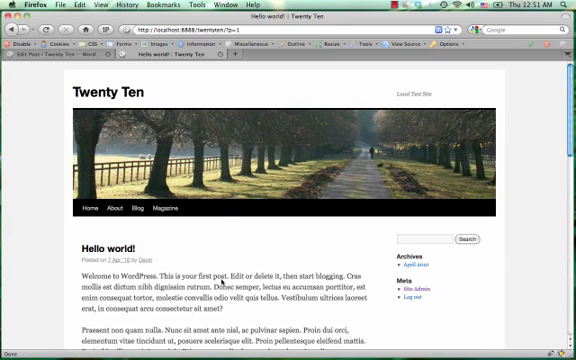
- Review the published post, then return to the Visual editor for Hello world!
scroll(down, 3)
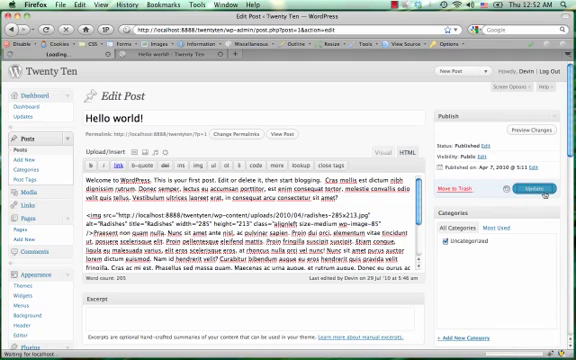
click(540, 192)
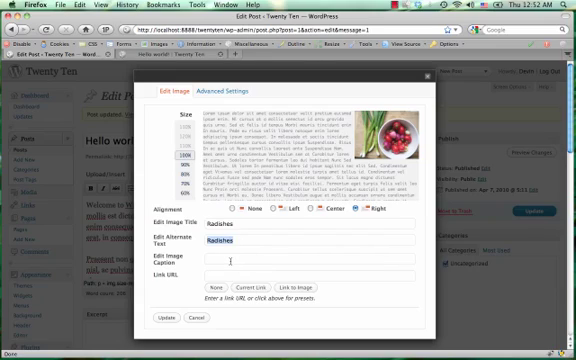
- Enter the caption 'Some food I was making' for the radishes image
text(Some food I)
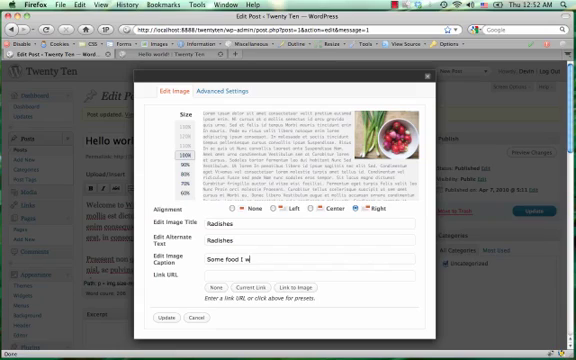
text(was making)
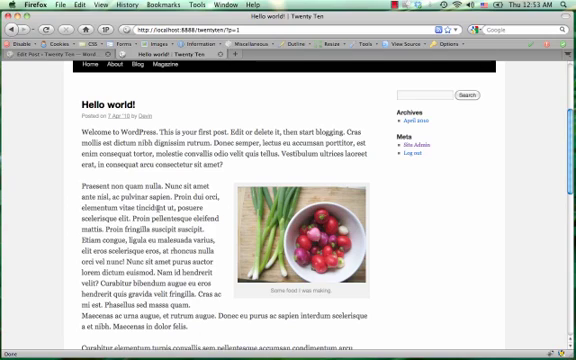
mouse_move(340, 236)
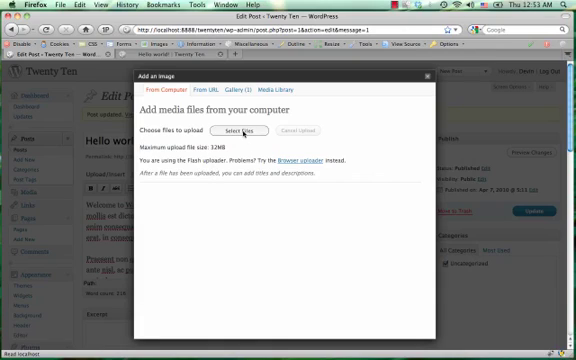
- Upload several more photos from the desktop, including the sunflower picture
click(280, 132)
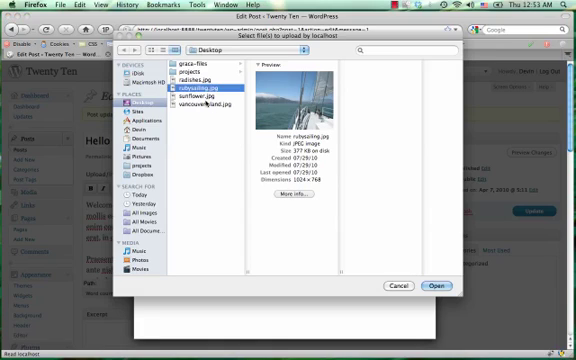
click(436, 284)
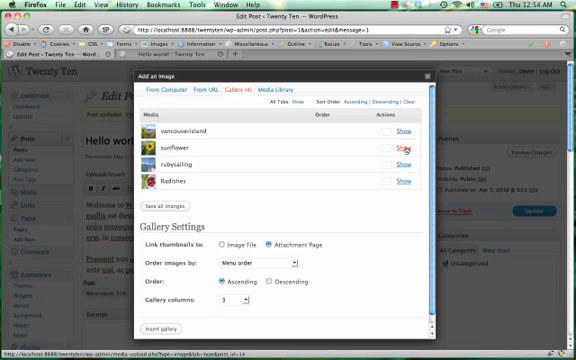
- Title the sunflower image 'Sunflower' with matching alt text, right-aligned, Thumbnail size
click(400, 150)
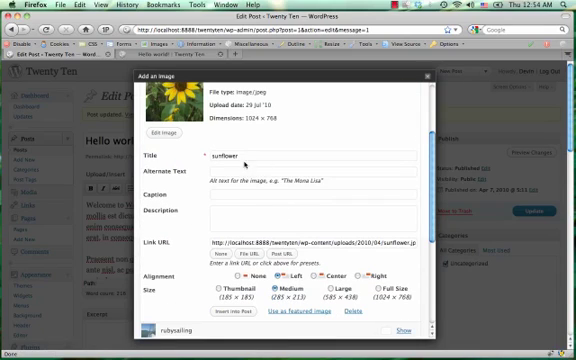
double_click(224, 152)
text(Sunflower)
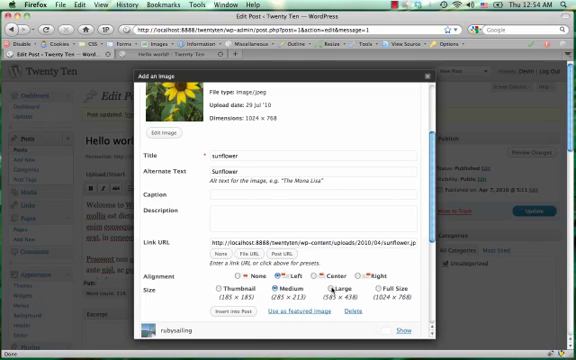
click(264, 288)
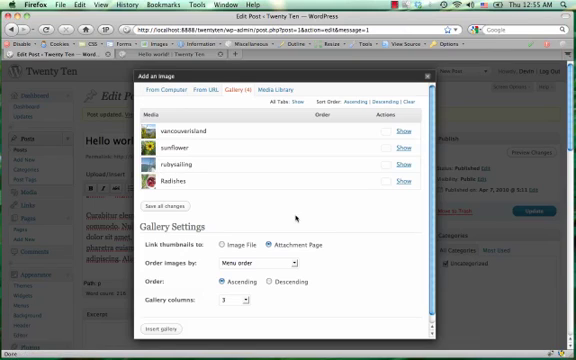
- Insert the sunflower photo into the post as a right-aligned thumbnail
click(398, 138)
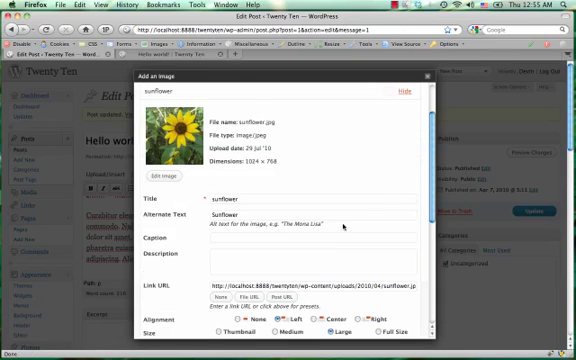
scroll(down, 3)
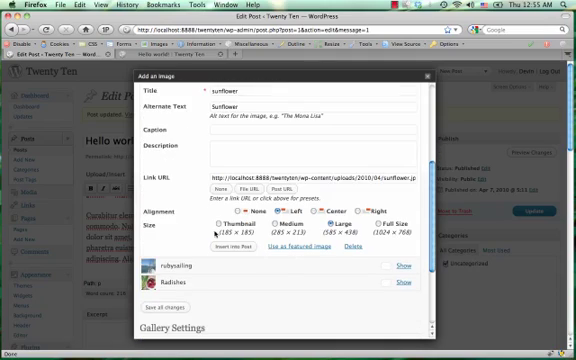
click(216, 224)
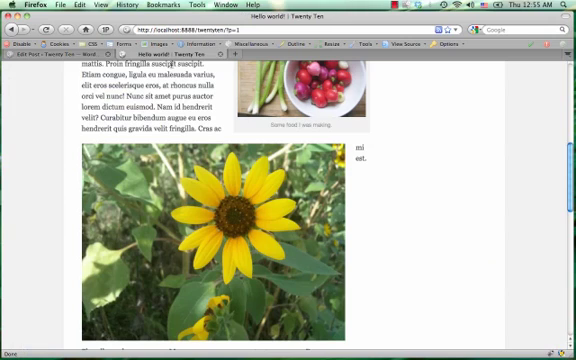
scroll(down, 3)
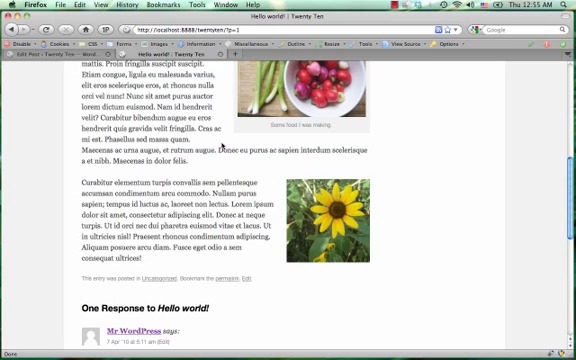
mouse_move(220, 144)
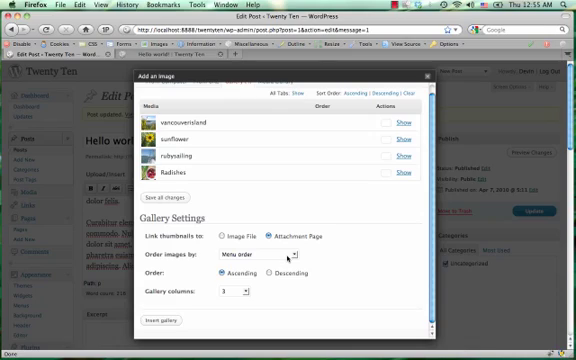
mouse_move(288, 258)
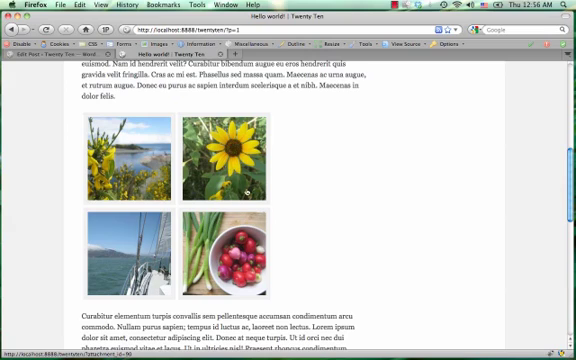
- Scroll through the post to view the gallery laid out in three columns
scroll(down, 3)
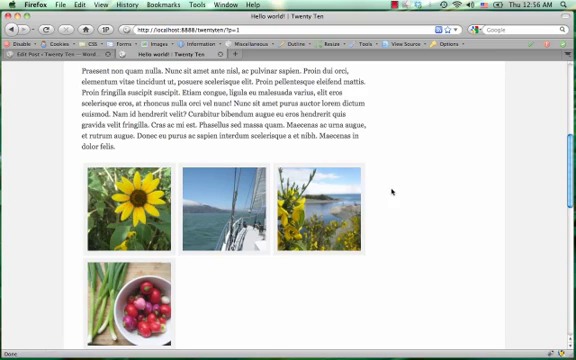
scroll(down, 3)
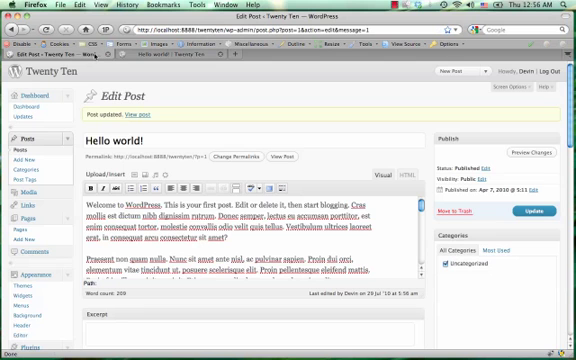
- Review the vancouverisland photo's details in the post's Gallery, then scroll down the editor
click(150, 136)
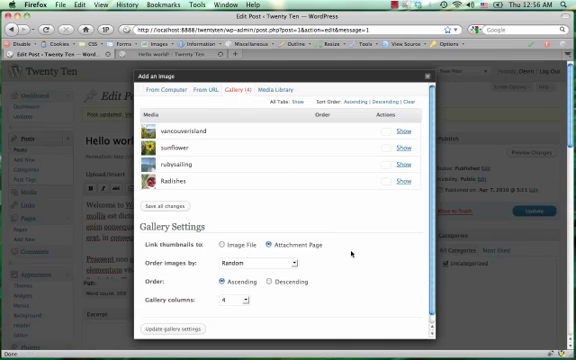
click(400, 132)
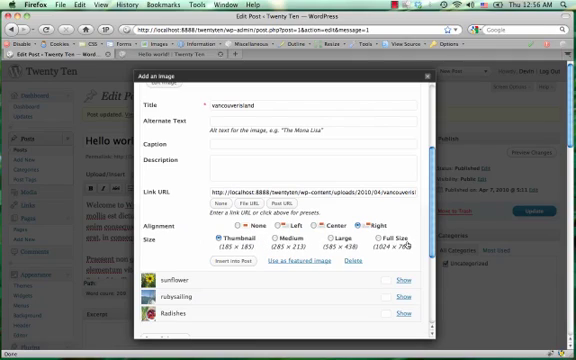
mouse_move(410, 244)
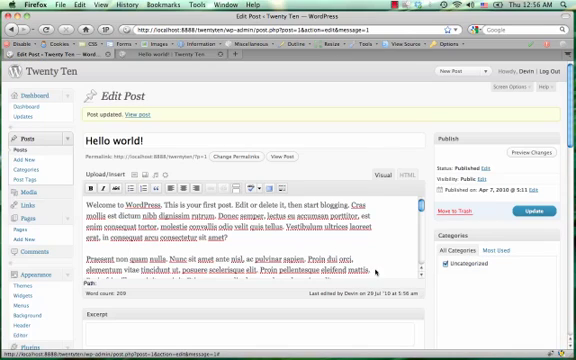
scroll(down, 3)
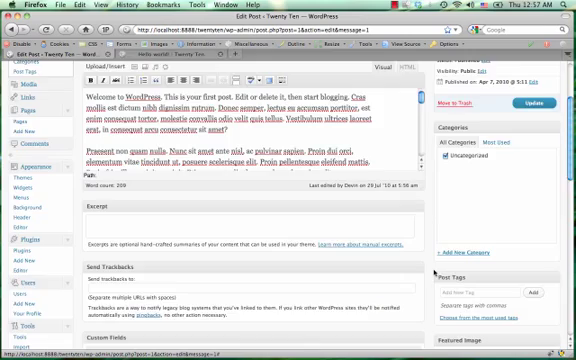
scroll(down, 3)
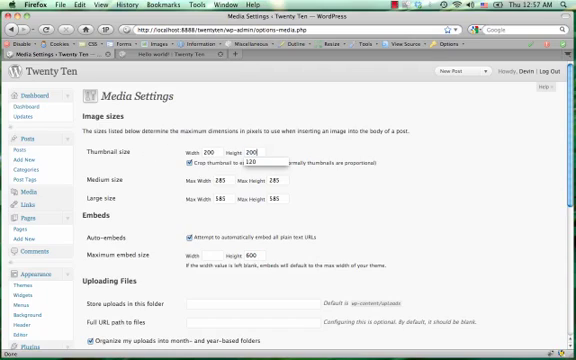
- Scroll down the Media Settings page to the embed and upload folder options
scroll(down, 3)
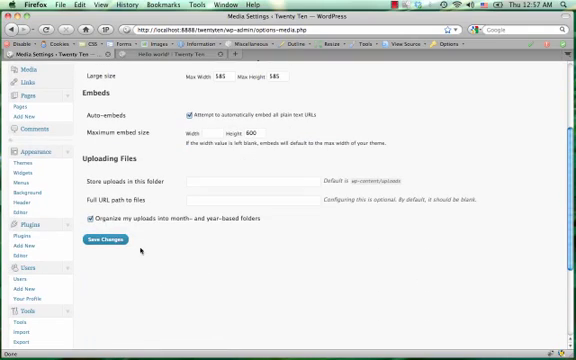